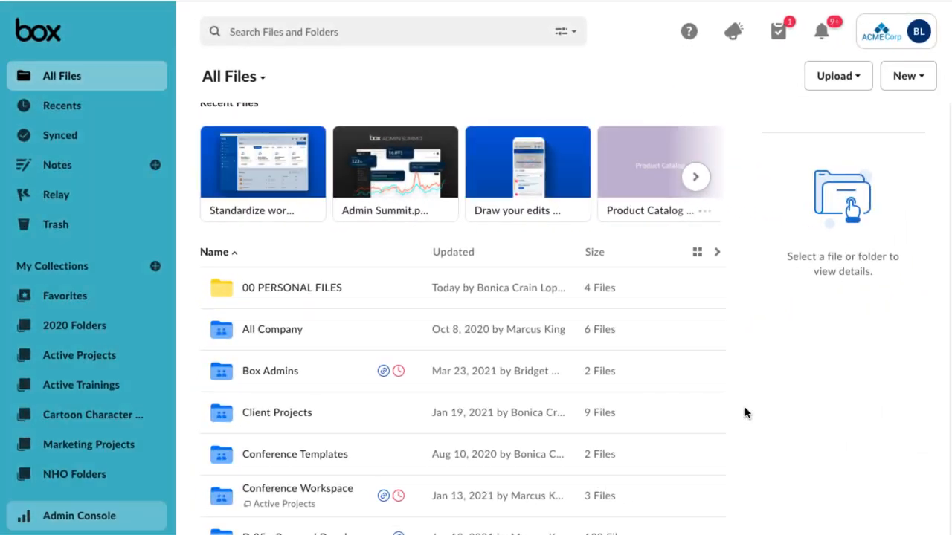
- Return to top-level All Files and switch to the collaborator's account with four folders
scroll("down", 3)
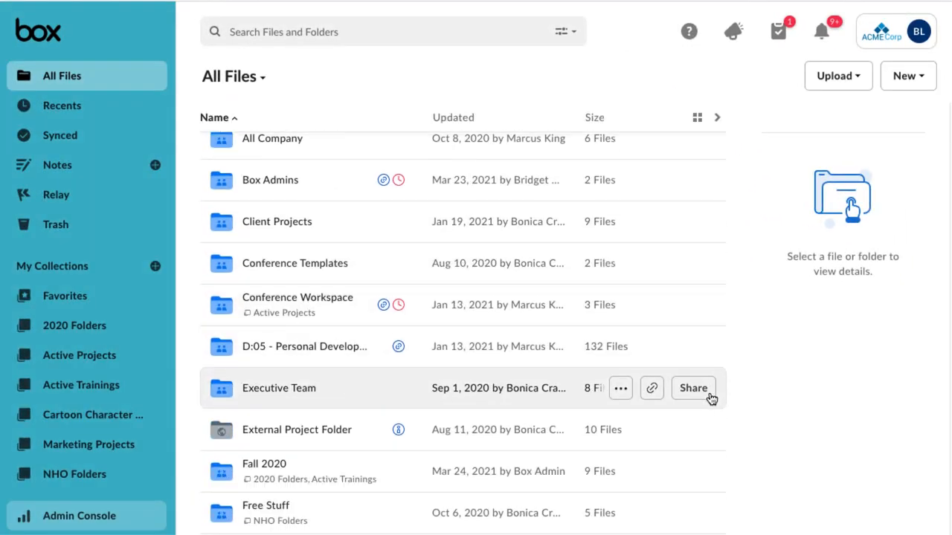
scroll("down", 3)
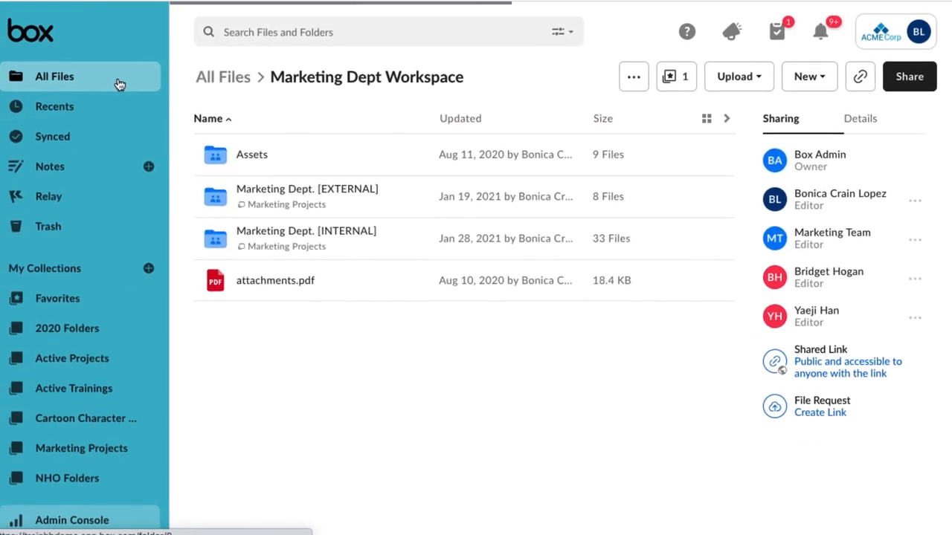
left_click(53, 76)
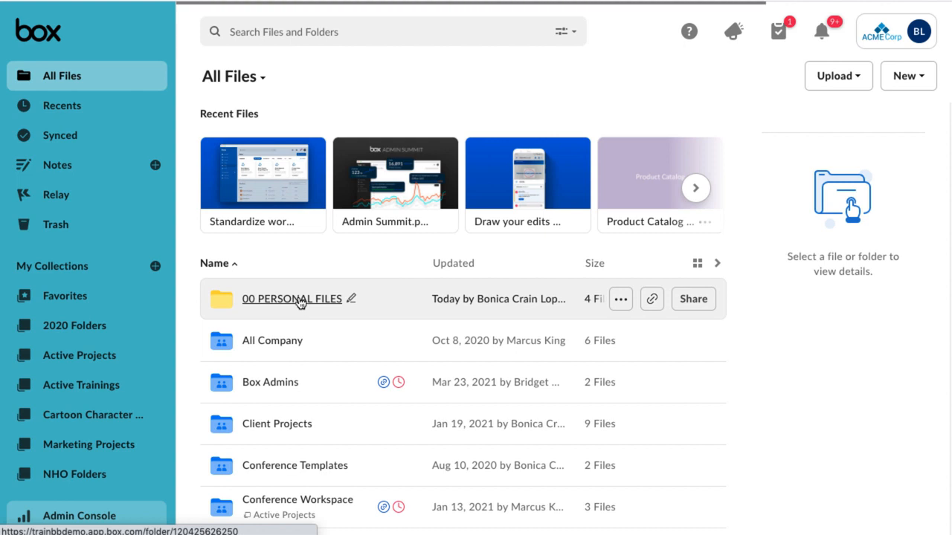
left_click(291, 298)
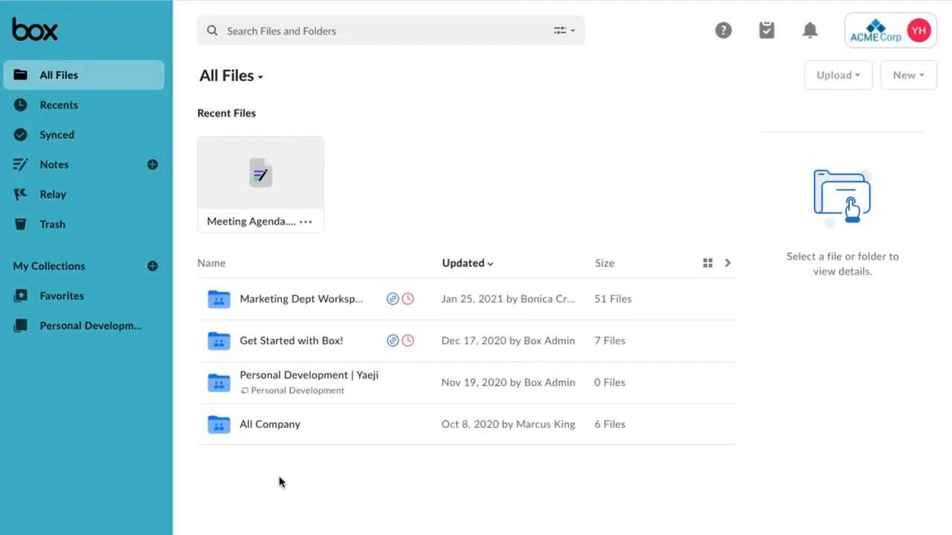
- Review collaborators on Get Started with Box! and Personal Development, then return to the admin's All Files
left_click(291, 341)
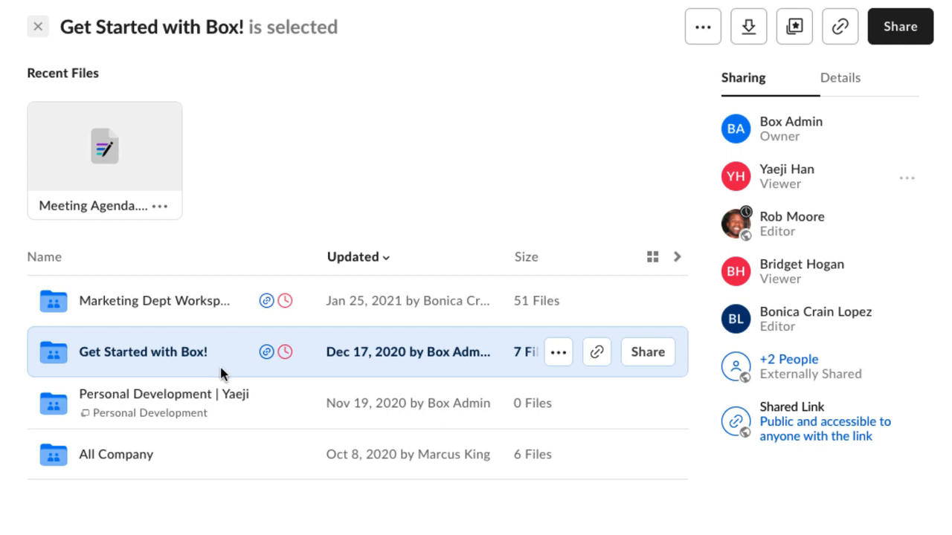
left_click(164, 403)
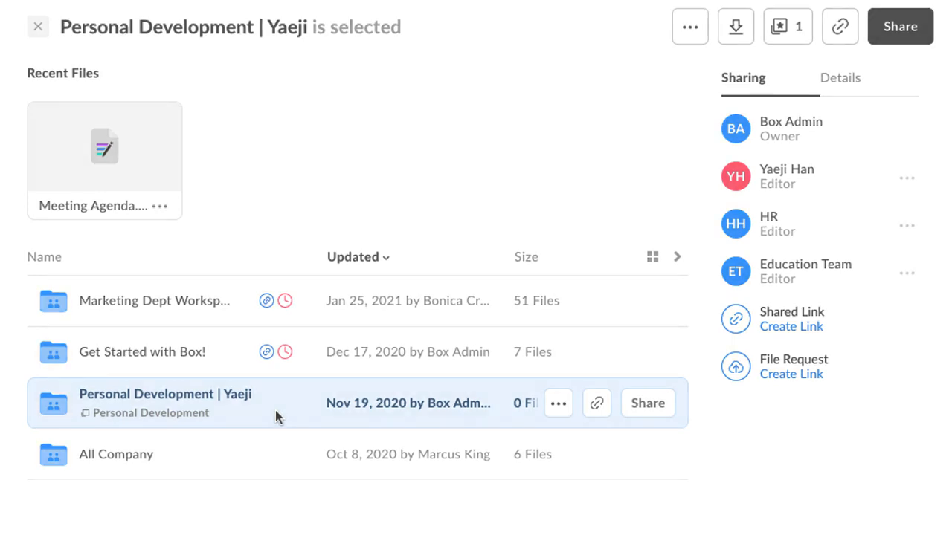
left_click(39, 27)
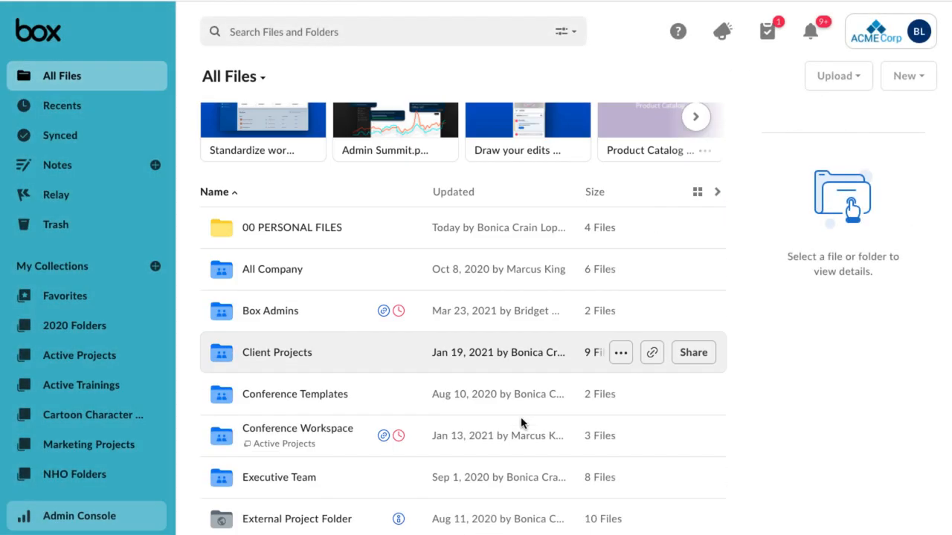
- Scroll the All Files list to reach the Marketing Dept Workspace folder
scroll("down", 3)
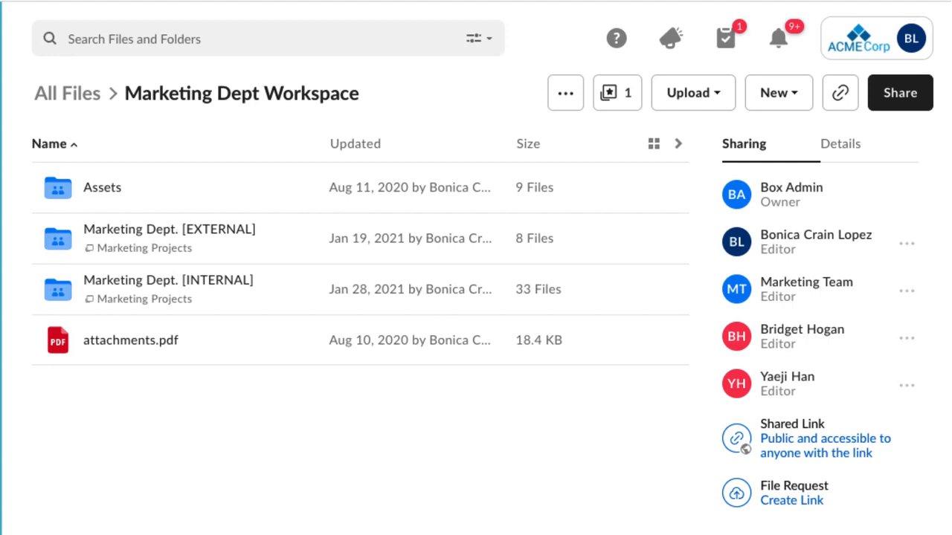
mouse_move(187, 494)
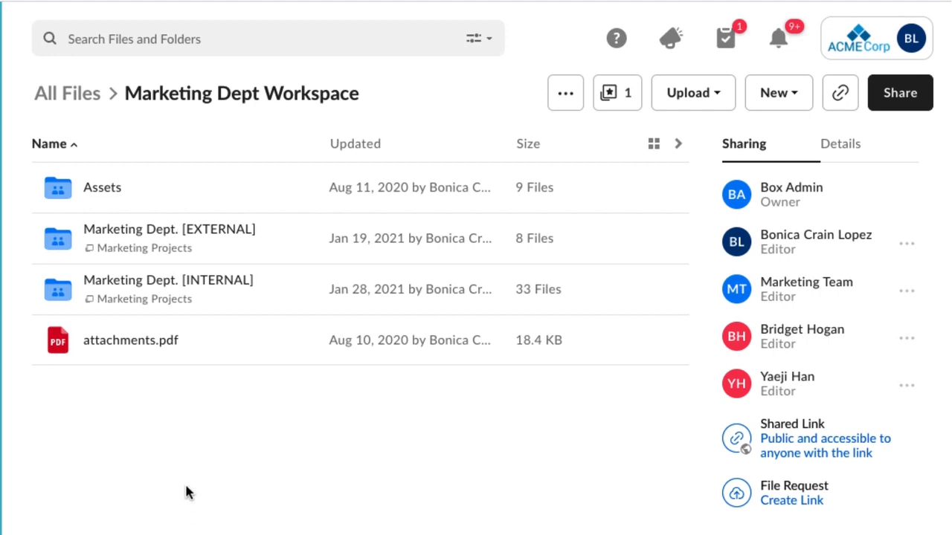
mouse_move(132, 188)
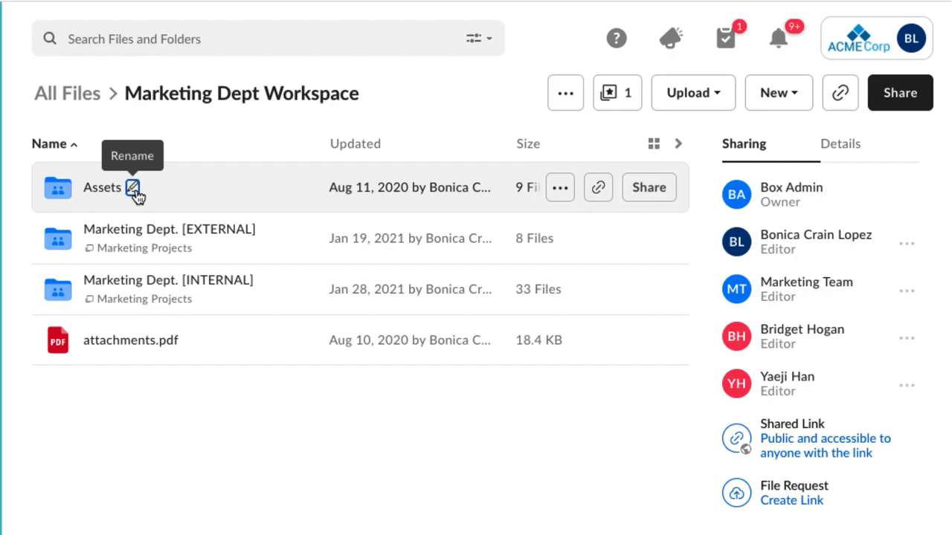
- Rename the Assets folder to 'Marketing Dept - Assets' and save
left_click(132, 187)
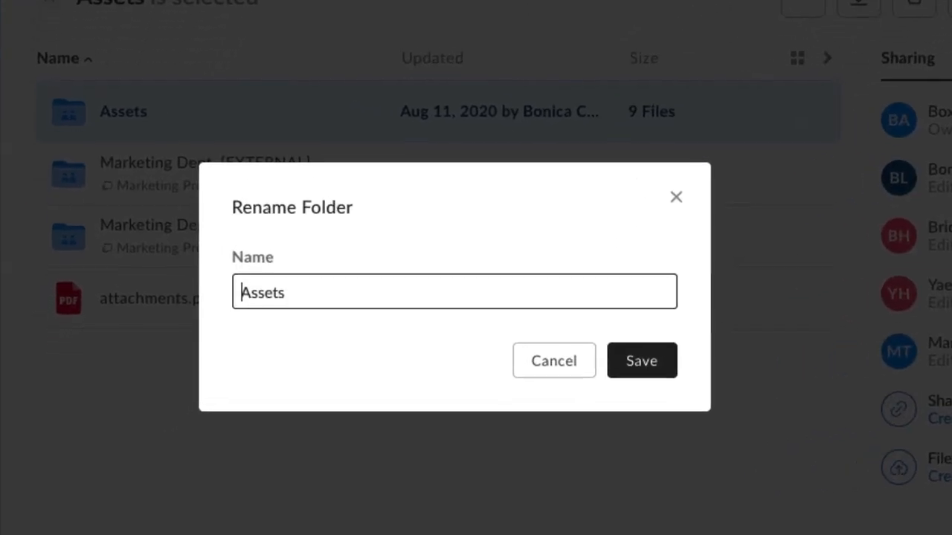
type("M")
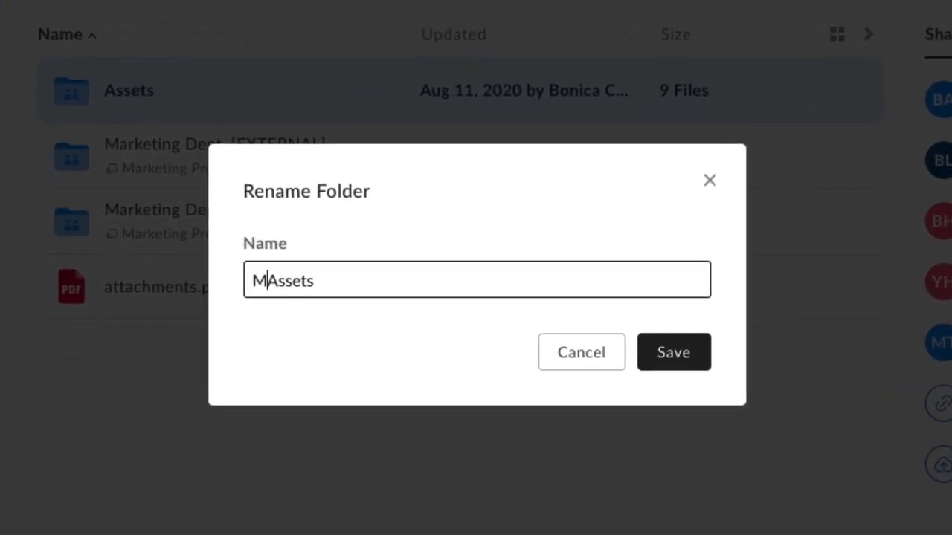
type("arketing Dept")
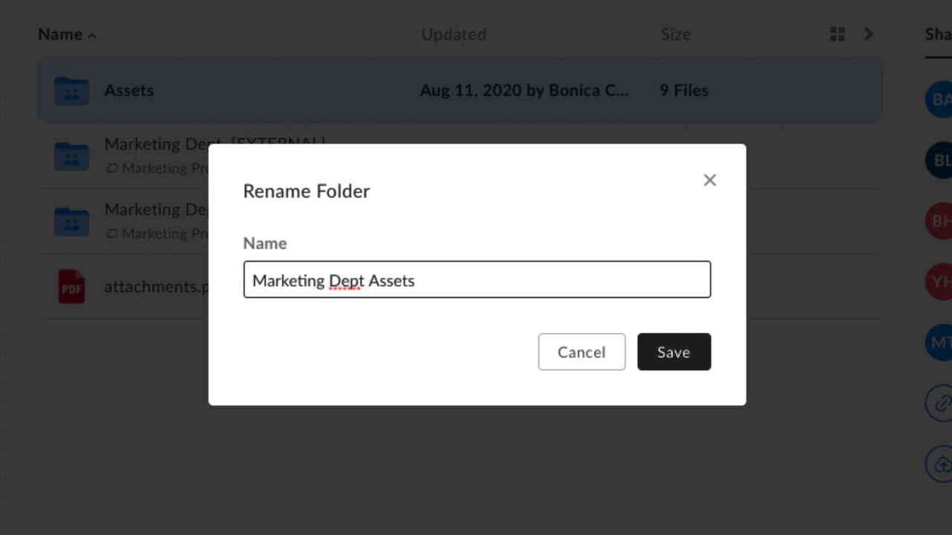
type("-")
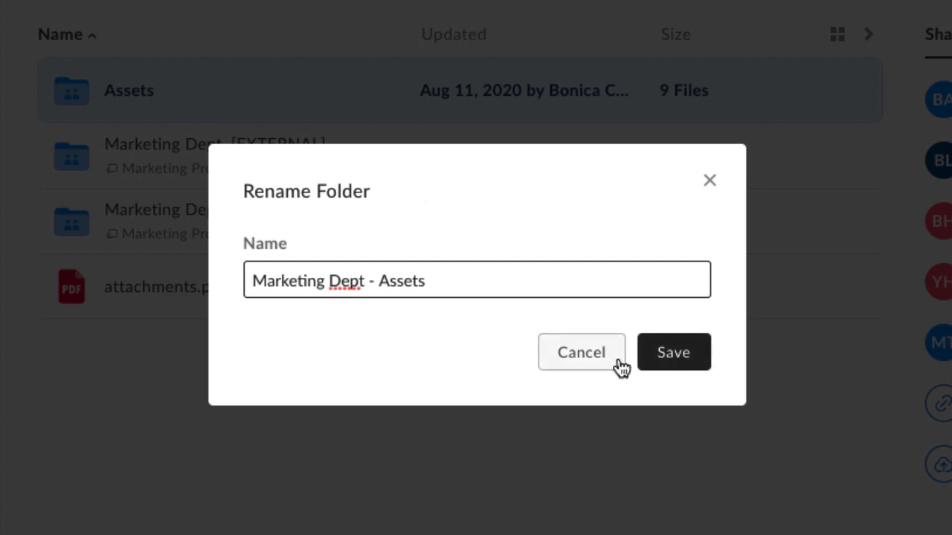
left_click(581, 350)
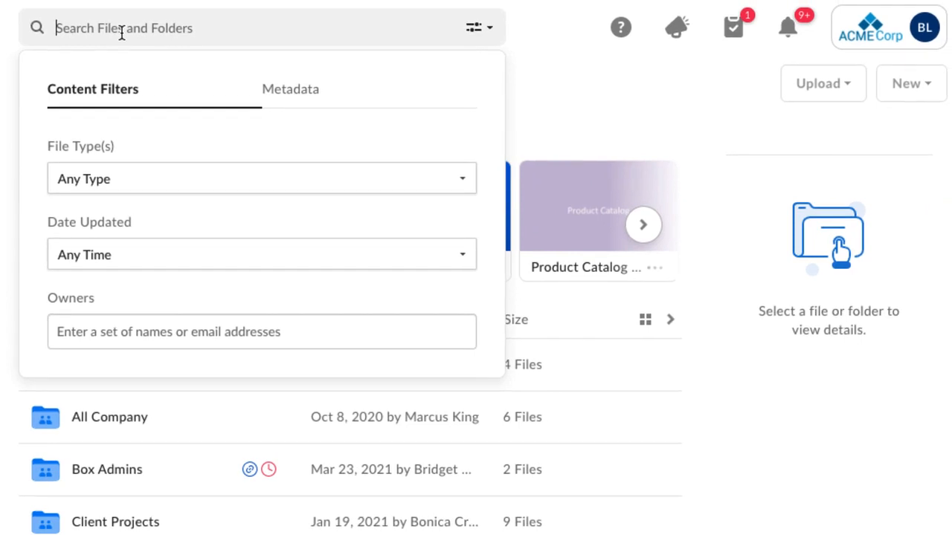
- Search for 'assets' so the renamed Marketing Dept - Assets folder appears first
type("assets")
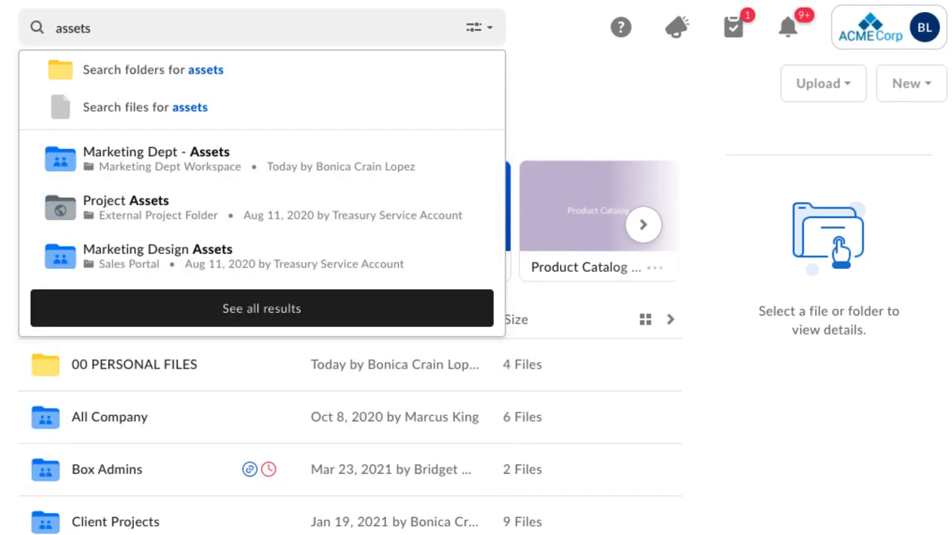
mouse_move(122, 33)
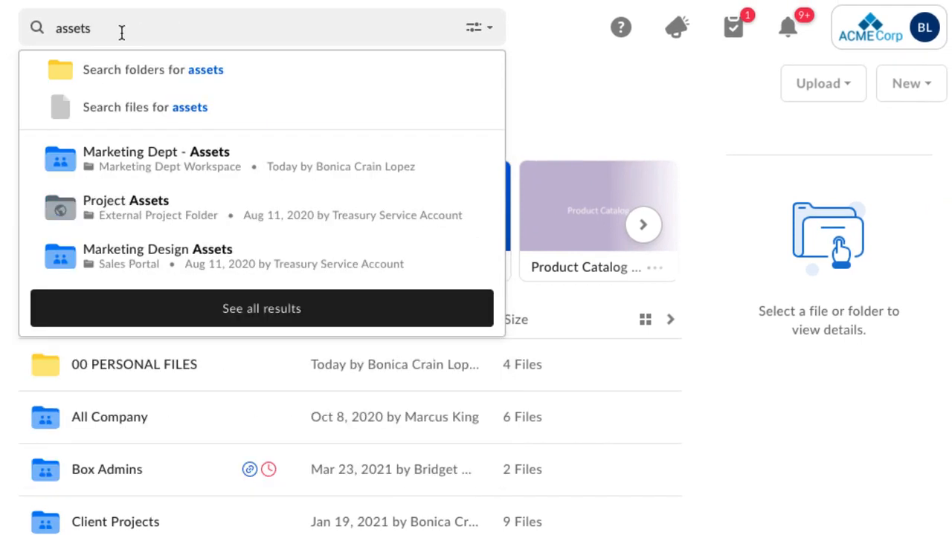